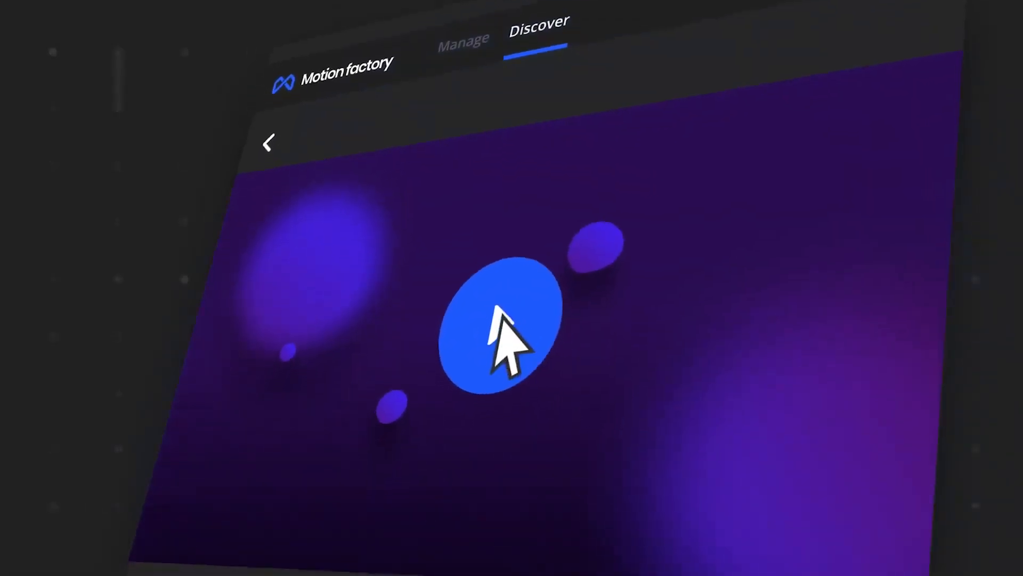
Show the installed extension panels, including Motion Factory and Motion Factory Classic, via Window > Extensions
left_click(509, 329)
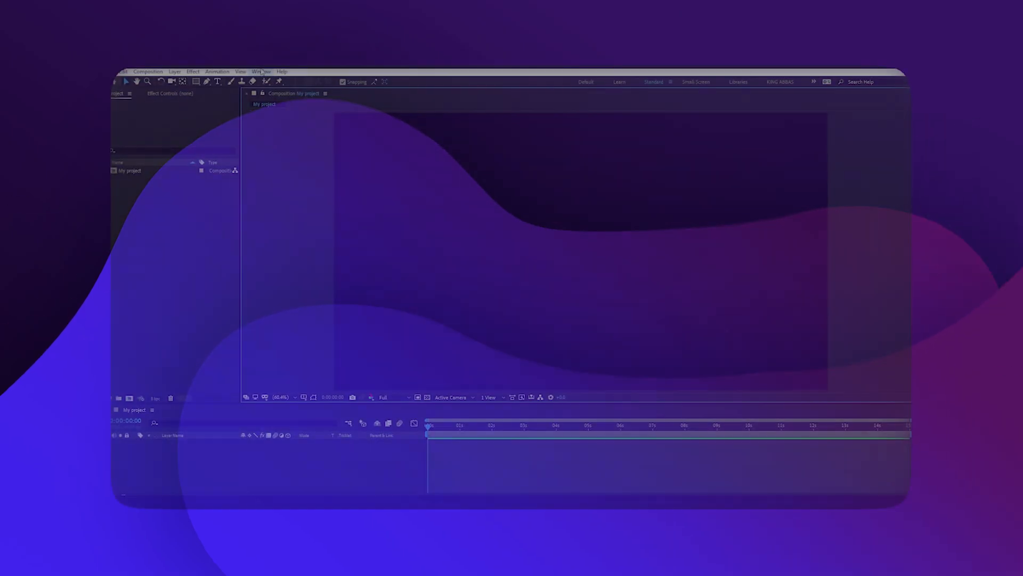
left_click(262, 71)
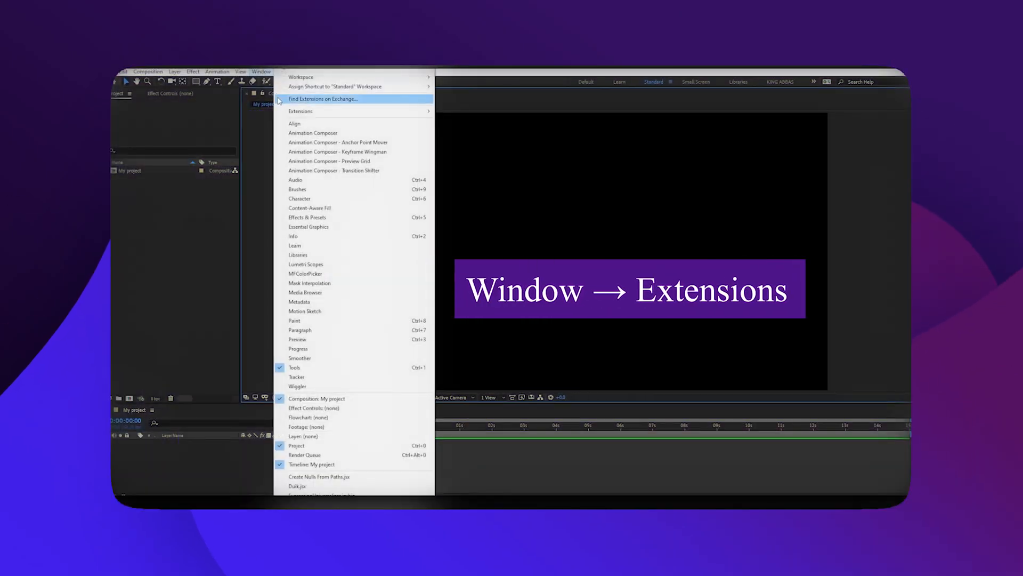
mouse_move(300, 110)
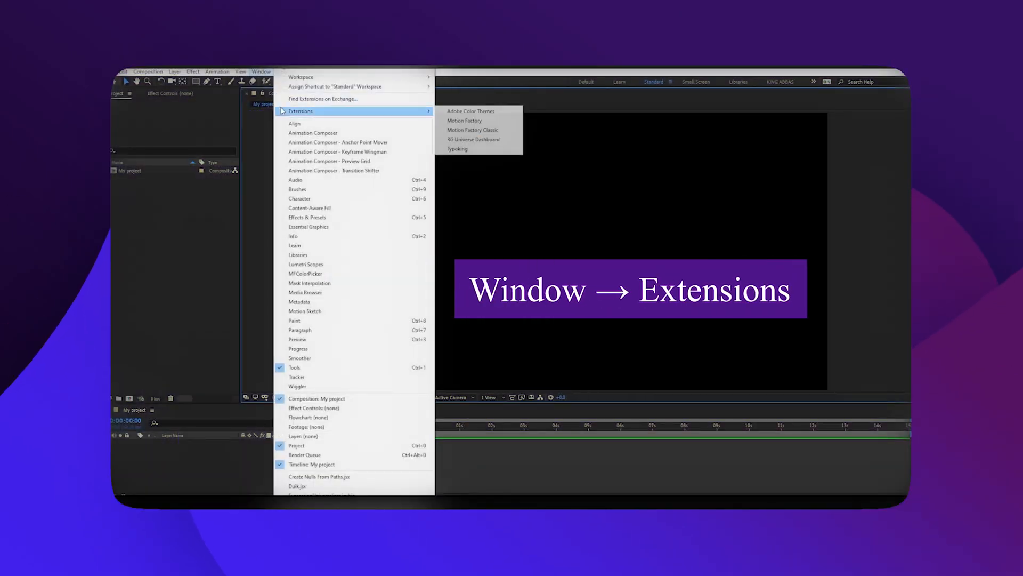
mouse_move(473, 130)
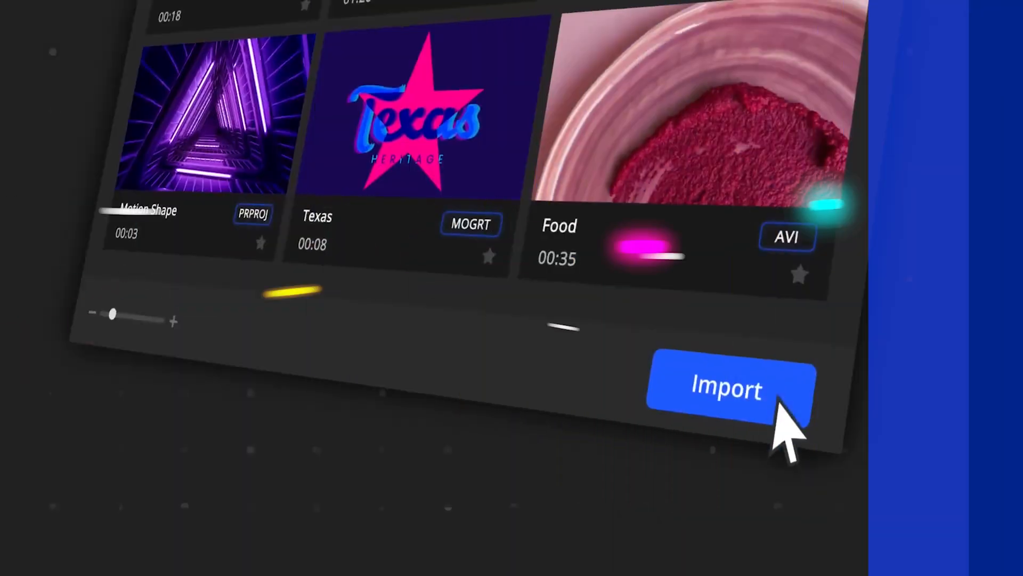
Start an Import in Mister Horse Motion to browse for MOGRT template files on disk
left_click(726, 388)
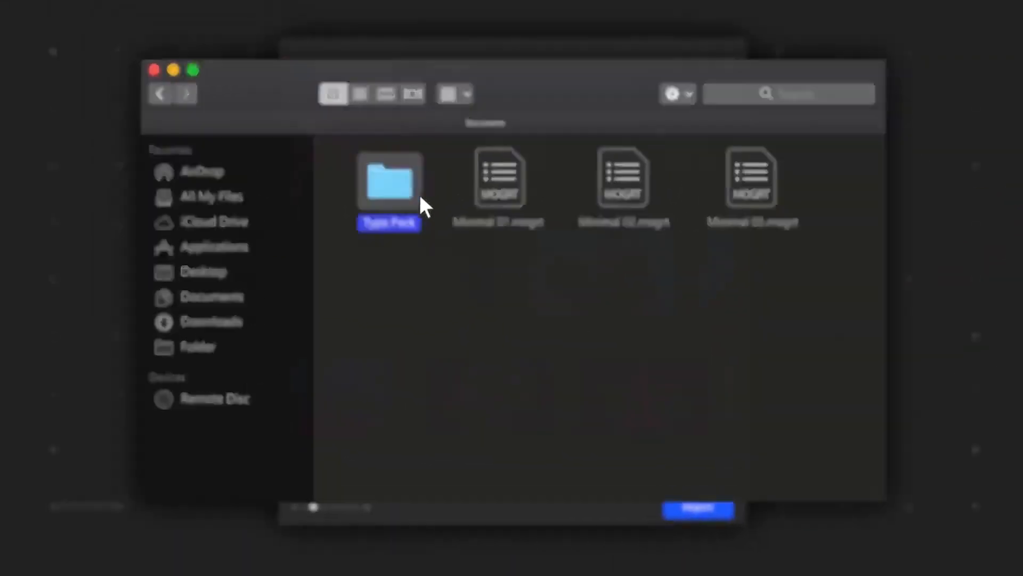